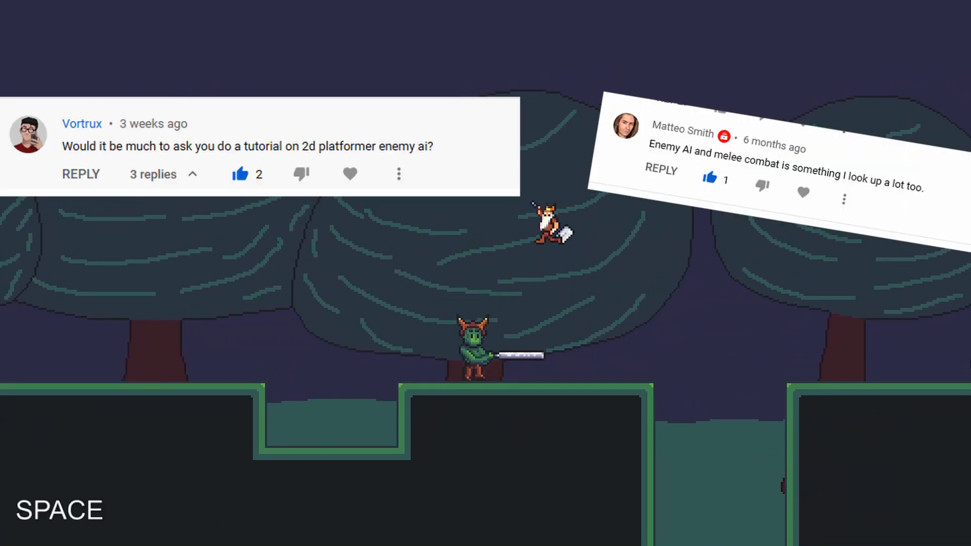
Play the demo briefly, then bring up the Orc_big_mace.tscn scene in the 2D editor
key(Left)
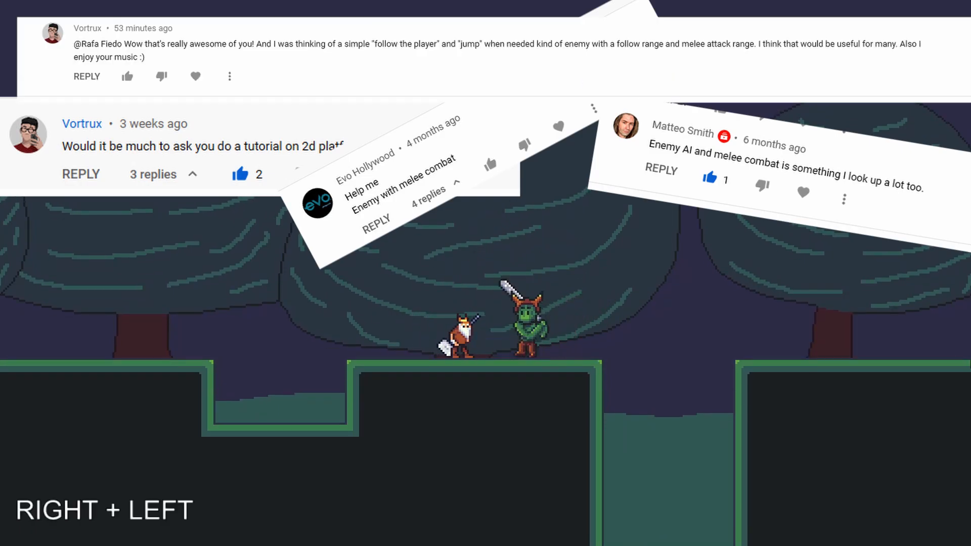
key(space)
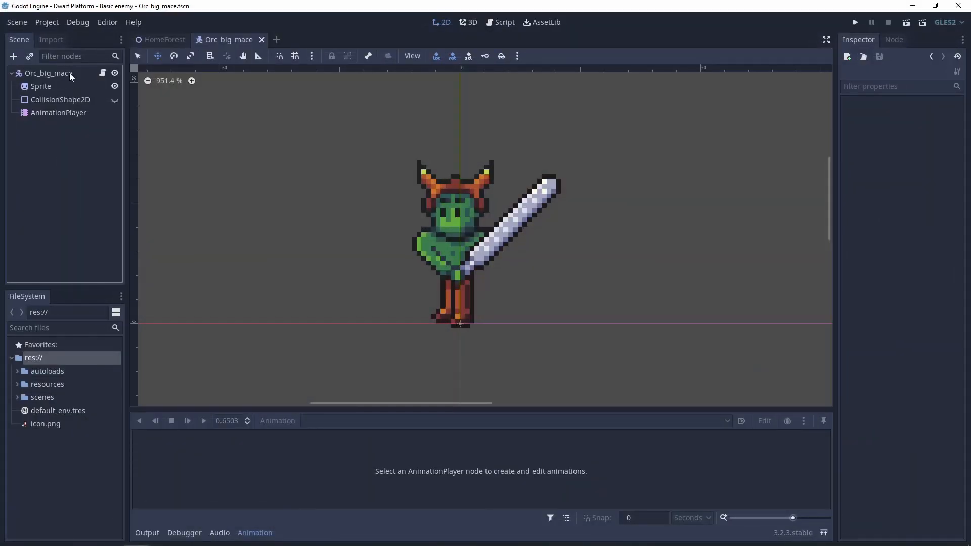
Inspect the orc's body, sprite frames and Walk animation, and show its CollisionShape2D
click(49, 72)
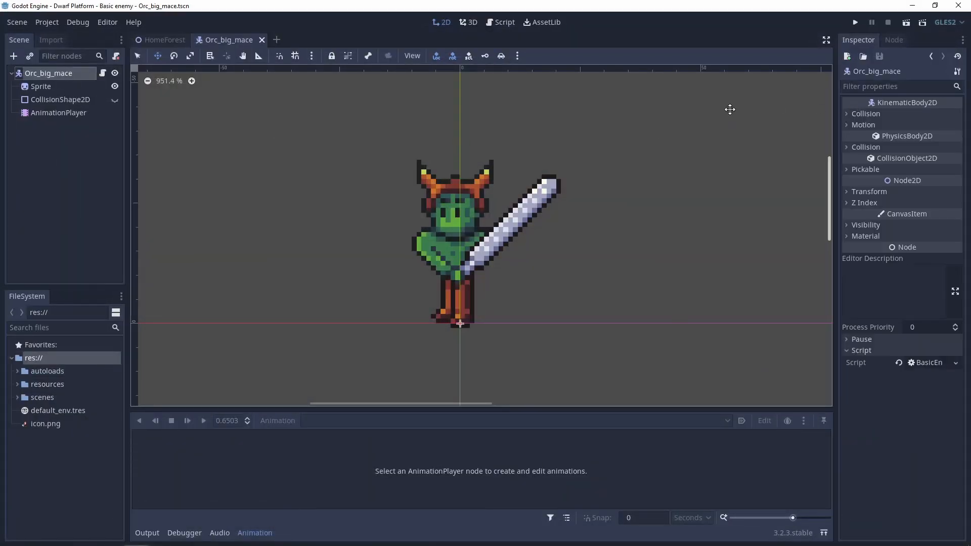
click(58, 112)
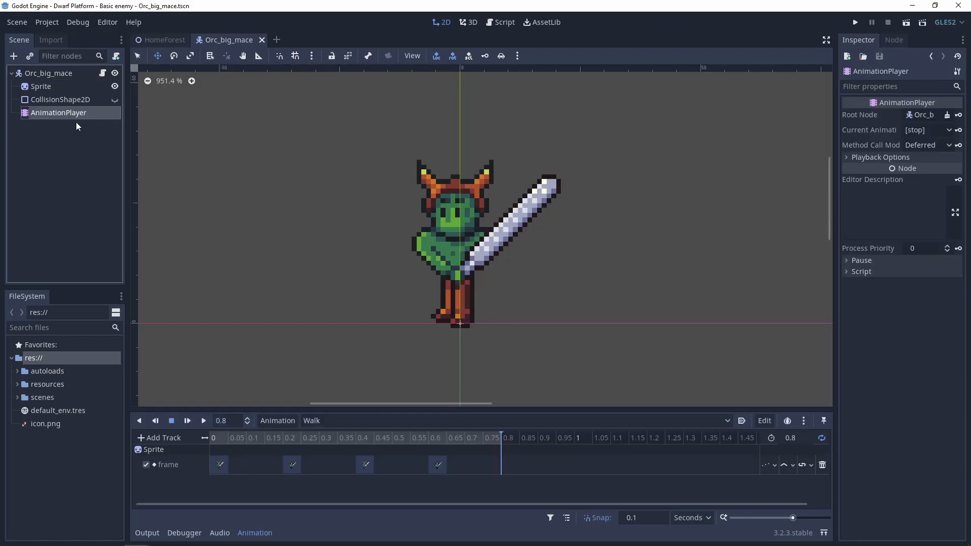
click(48, 73)
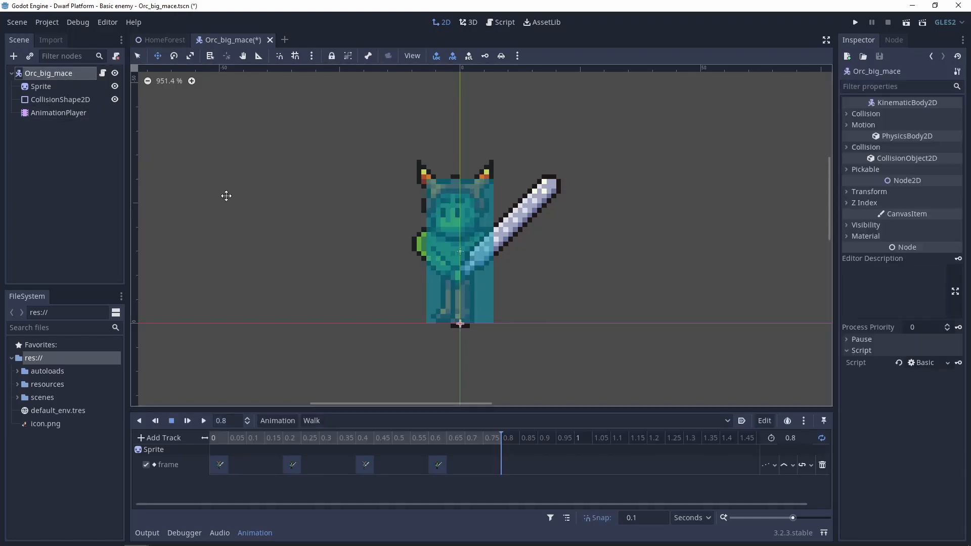
mouse_move(355, 137)
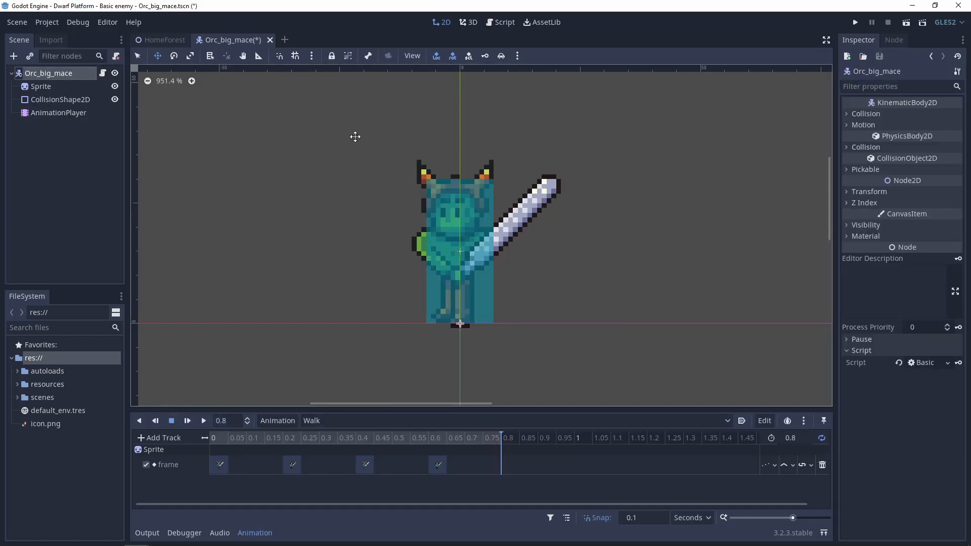
click(41, 86)
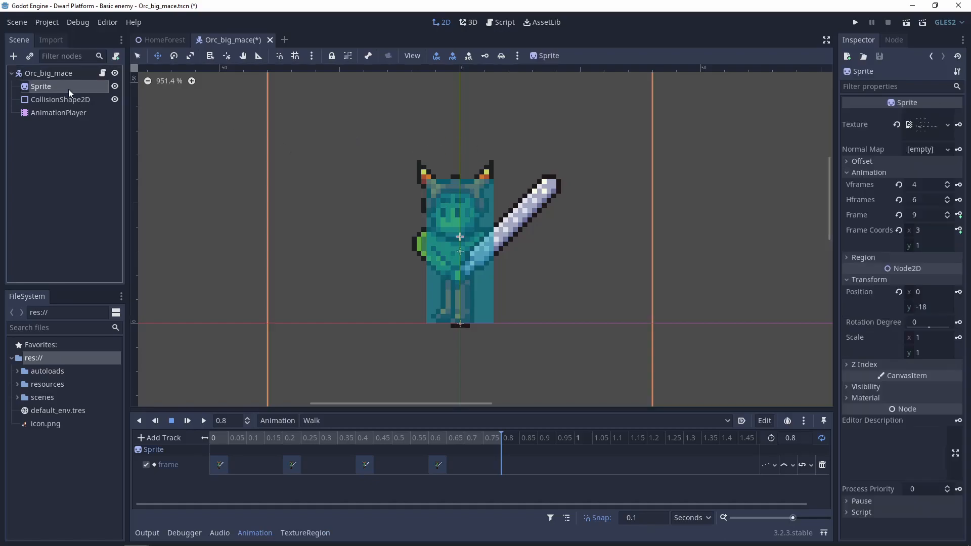
click(58, 112)
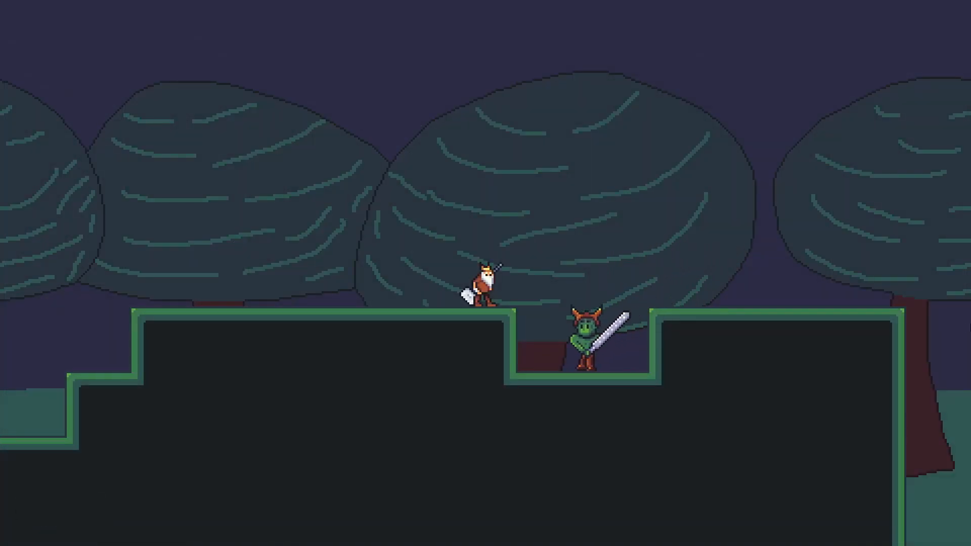
key(Right)
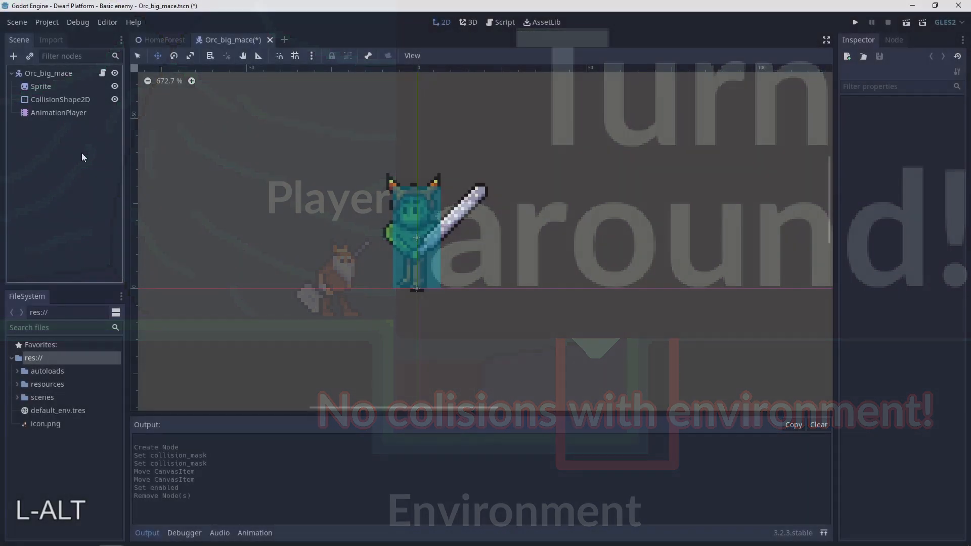
Add a RayCast2D child to the orc and tick Enabled
key(ctrl+a)
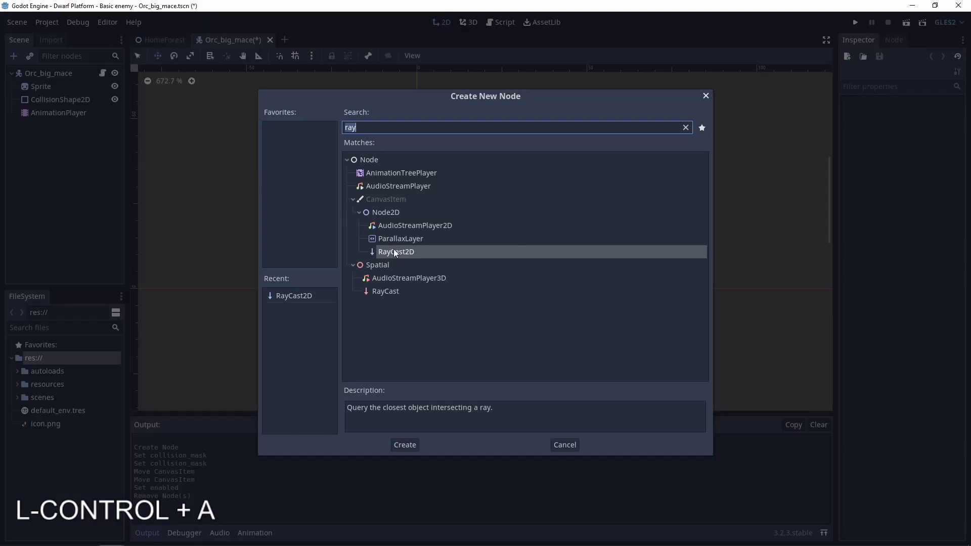
click(404, 445)
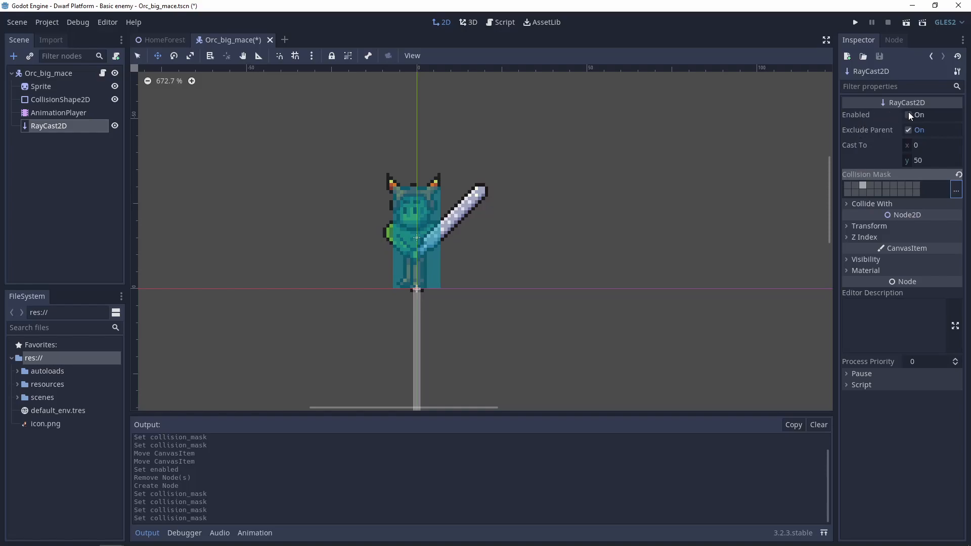
click(907, 115)
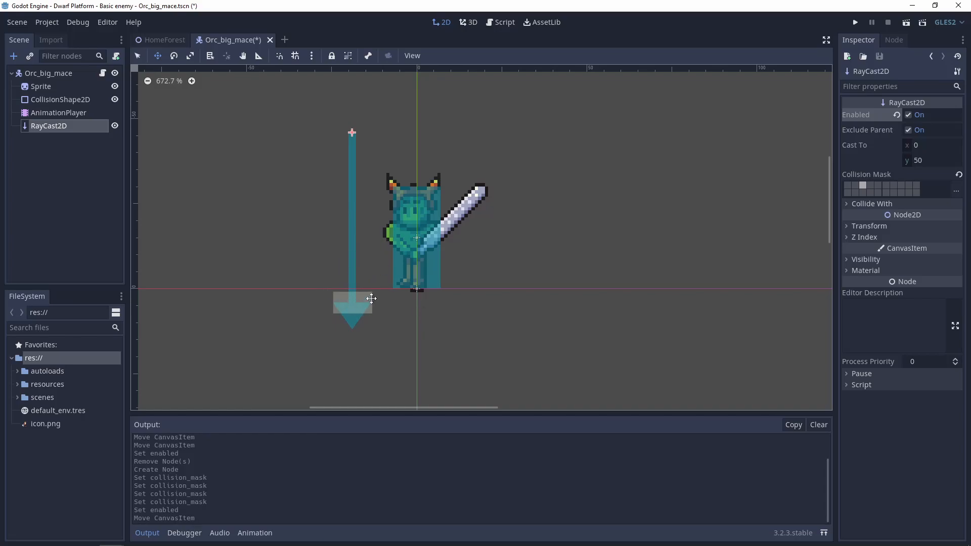
mouse_move(251, 300)
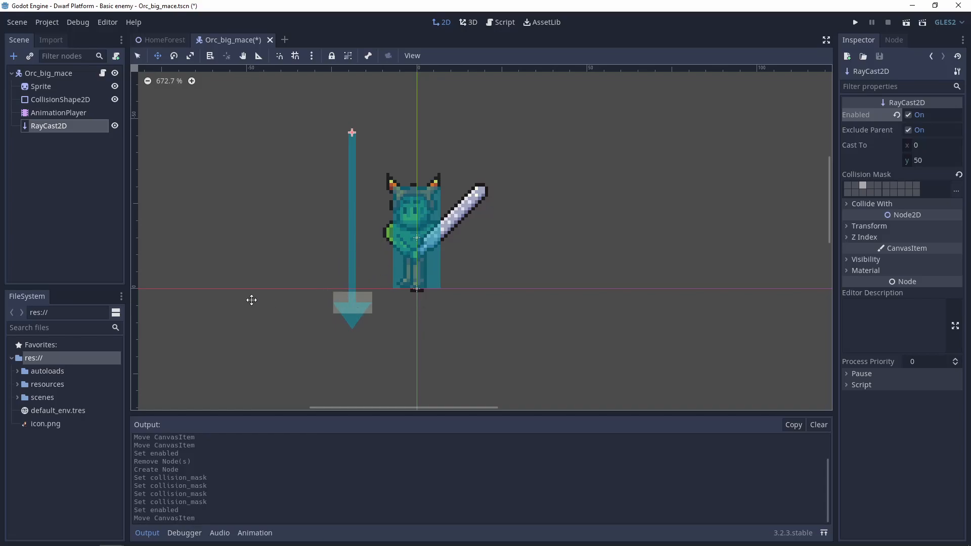
Add detect_turn_around() checking for missing ground on floor, then test-run to see the message
click(499, 22)
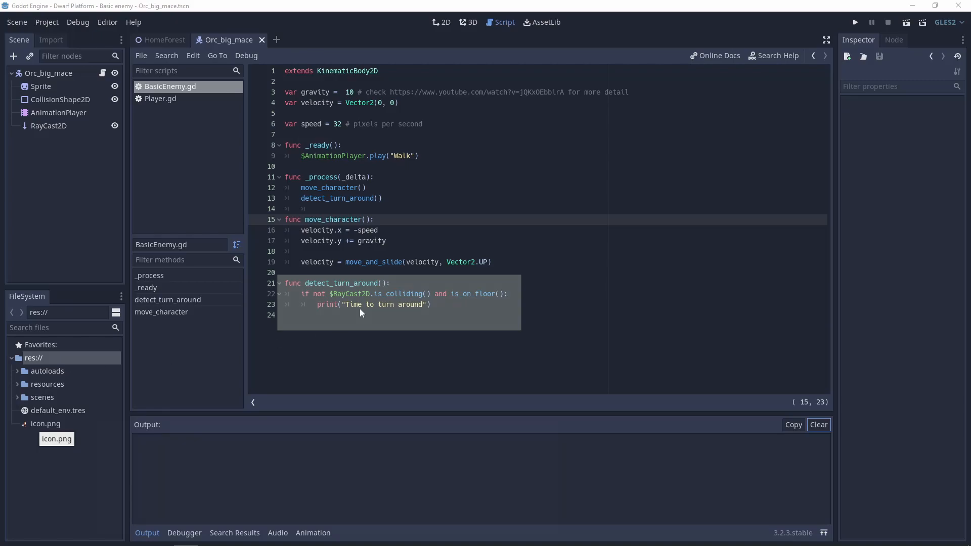
key(F5)
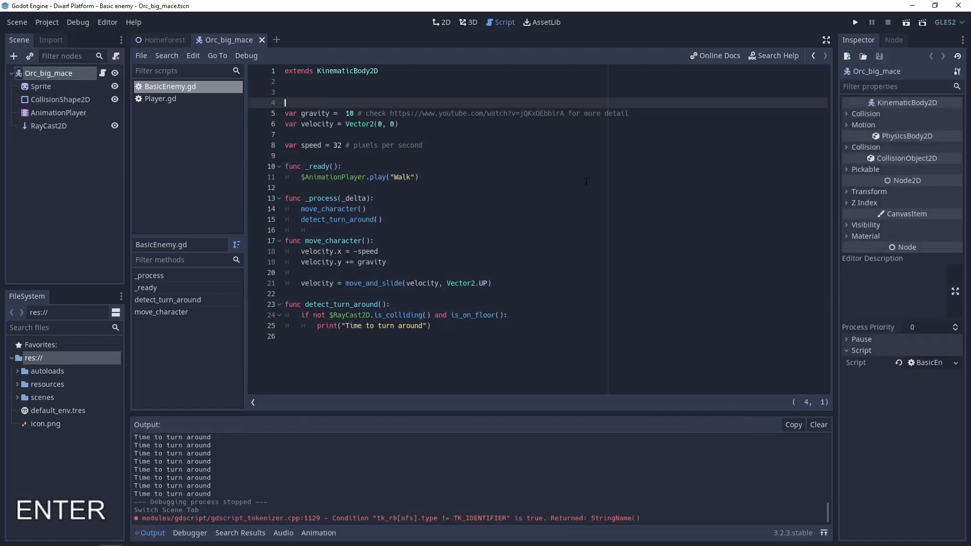
Declare is_moving_left = true and set velocity.x to -speed if is_moving_left else speed
text(var i)
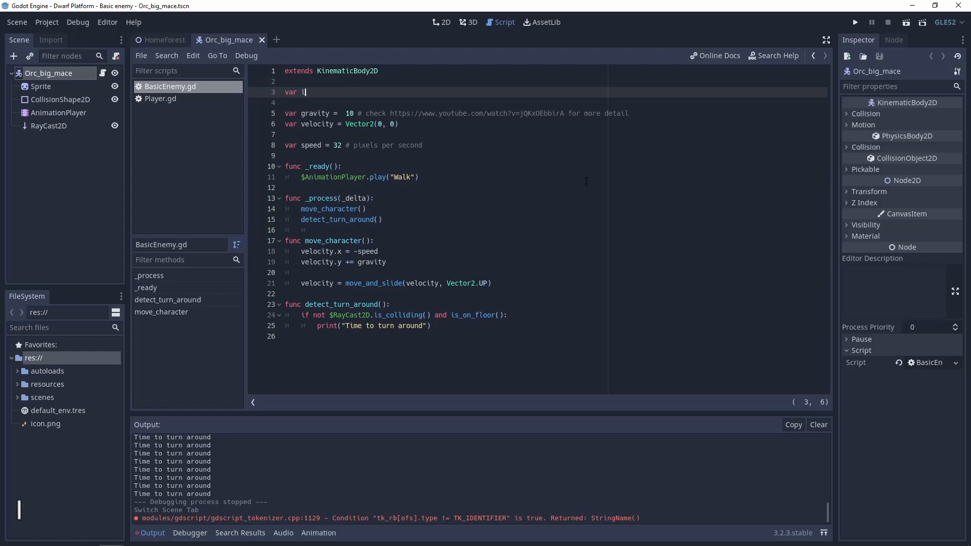
text(s_moving_l)
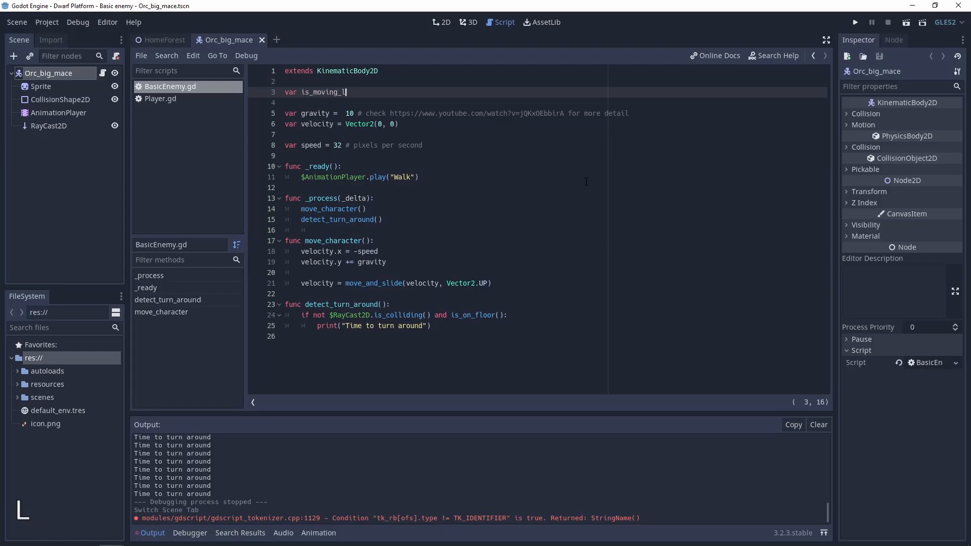
text(eft = true)
click(555, 250)
text( if is_moving_left)
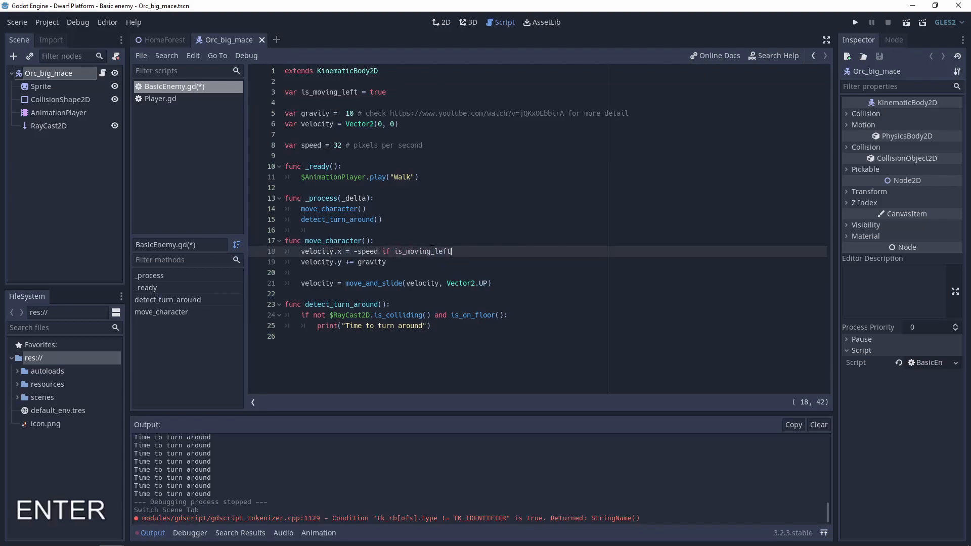
text(else)
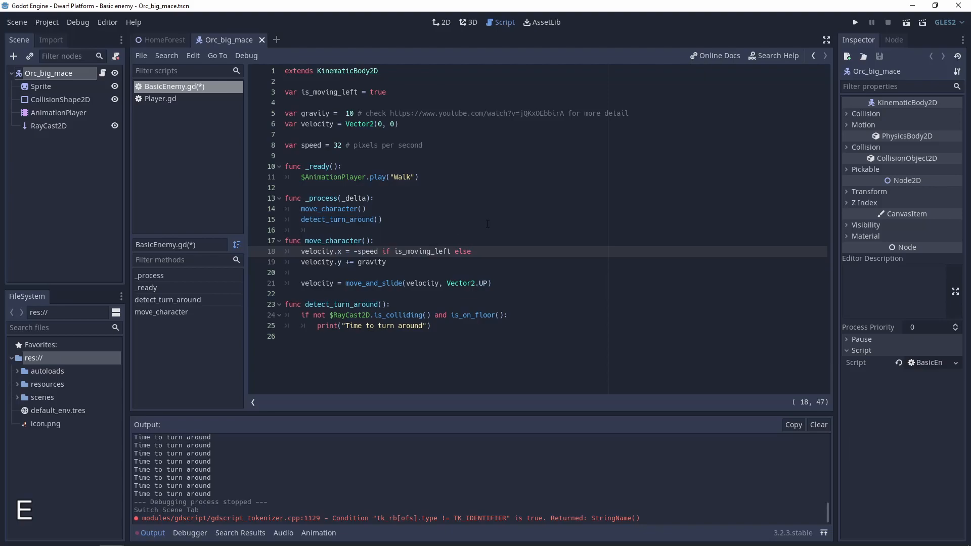
text(speed)
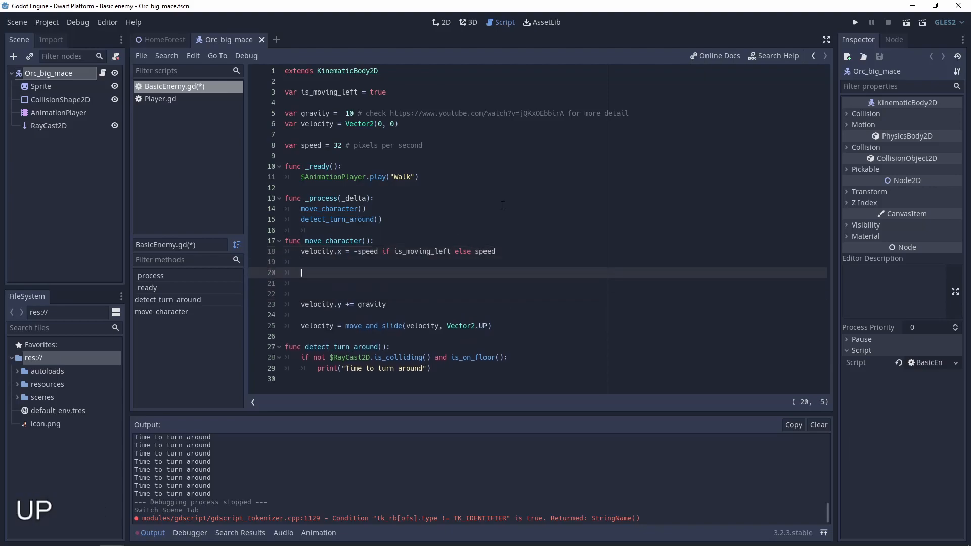
text(if)
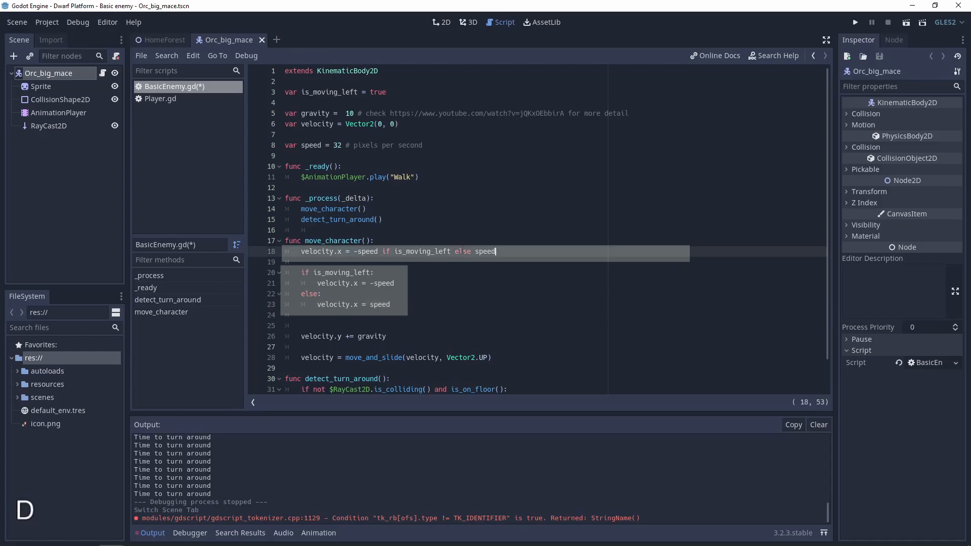
click(301, 326)
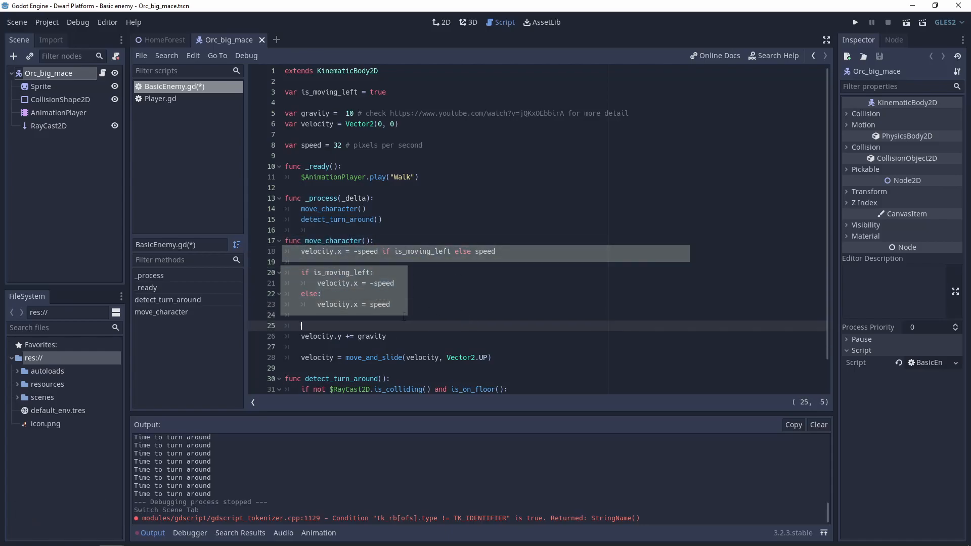
key(backspace)
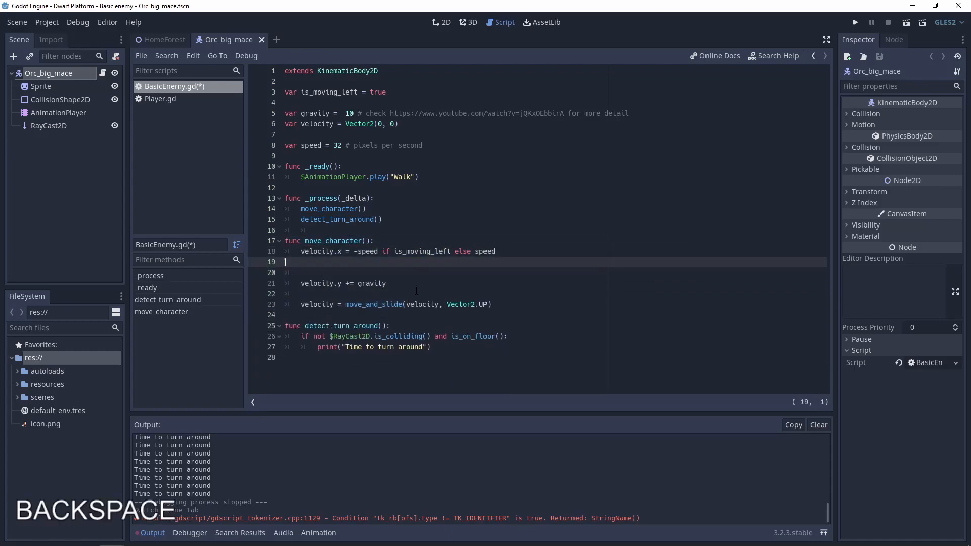
key(BackSpace)
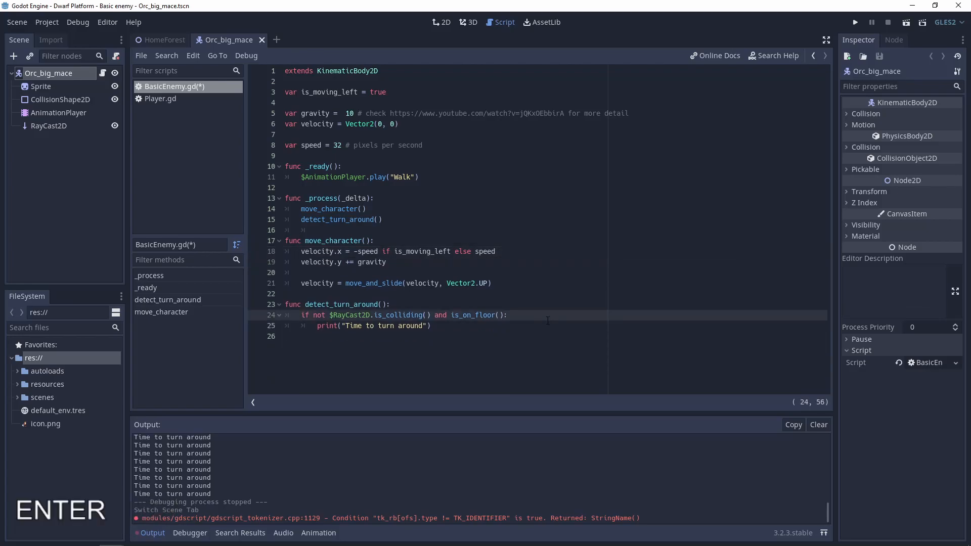
In detect_turn_around, toggle is_moving_left and add scale.x = -scale.x
text(is_mo)
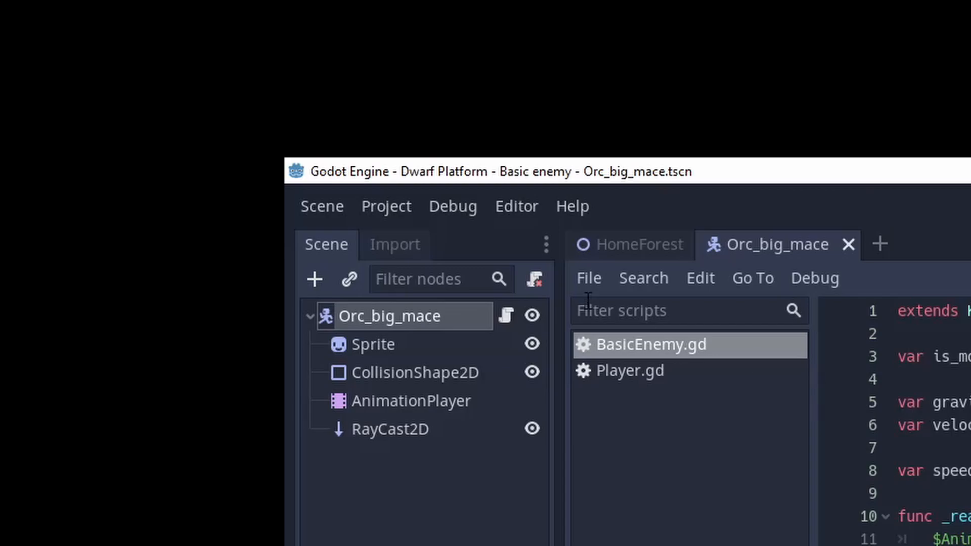
click(452, 206)
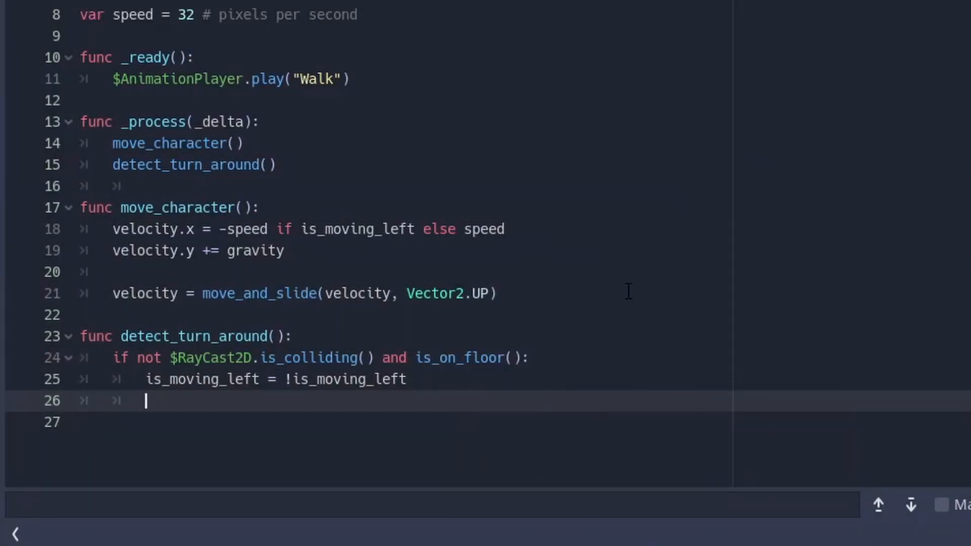
text(scale)
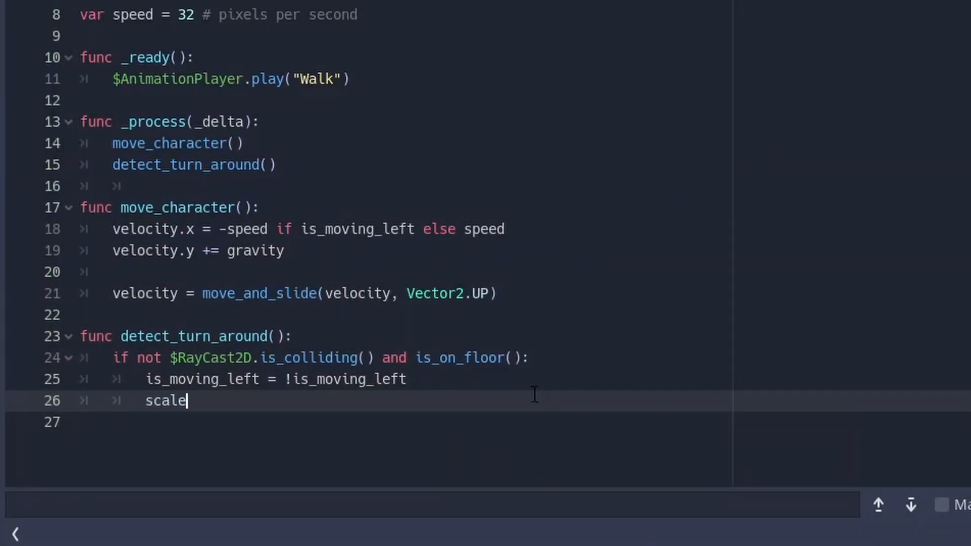
text(.x = -s)
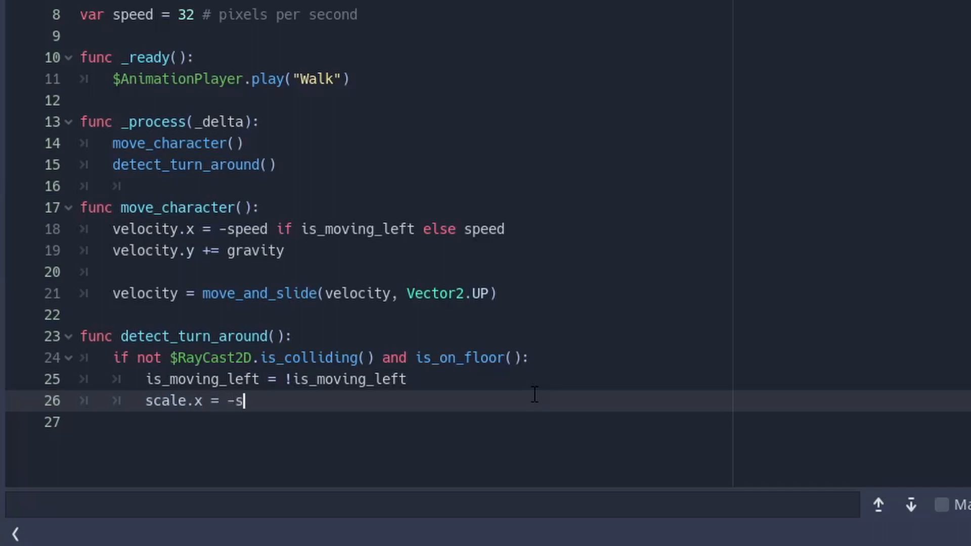
text(cale.x)
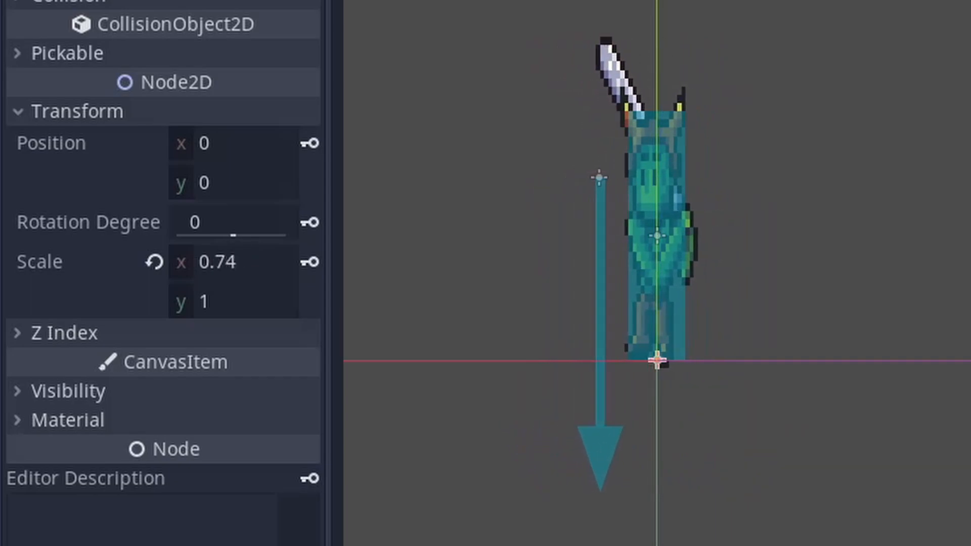
Drag the orc's Scale x value to preview a horizontal flip
drag(597, 177, 715, 177)
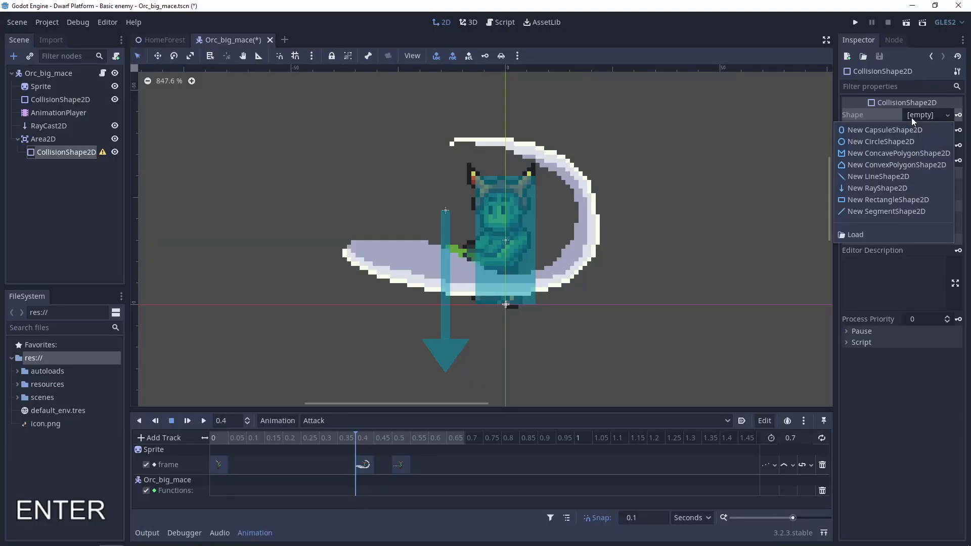
Give the area a RectangleShape2D covering the space ahead and name it PlayerDetector
click(889, 199)
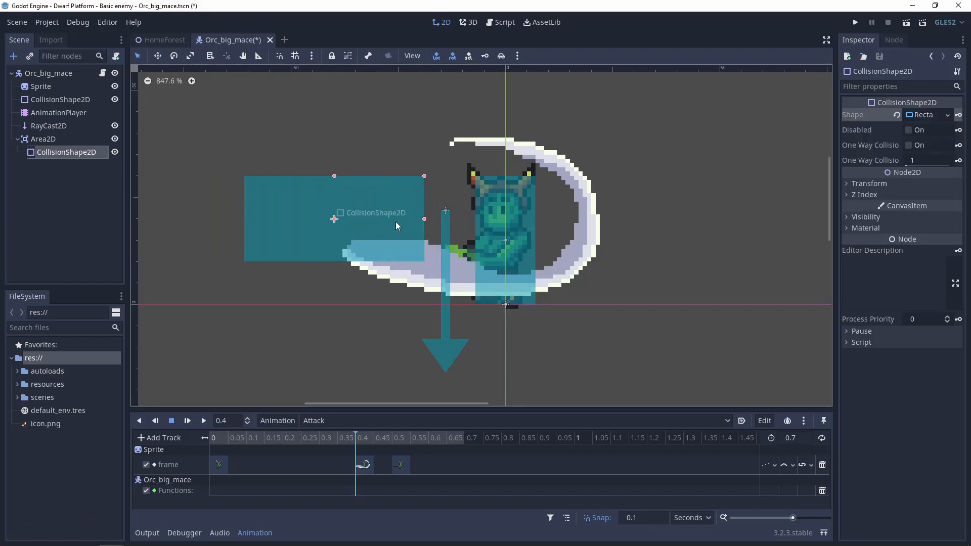
drag(334, 219, 440, 243)
text(PlayerDetector)
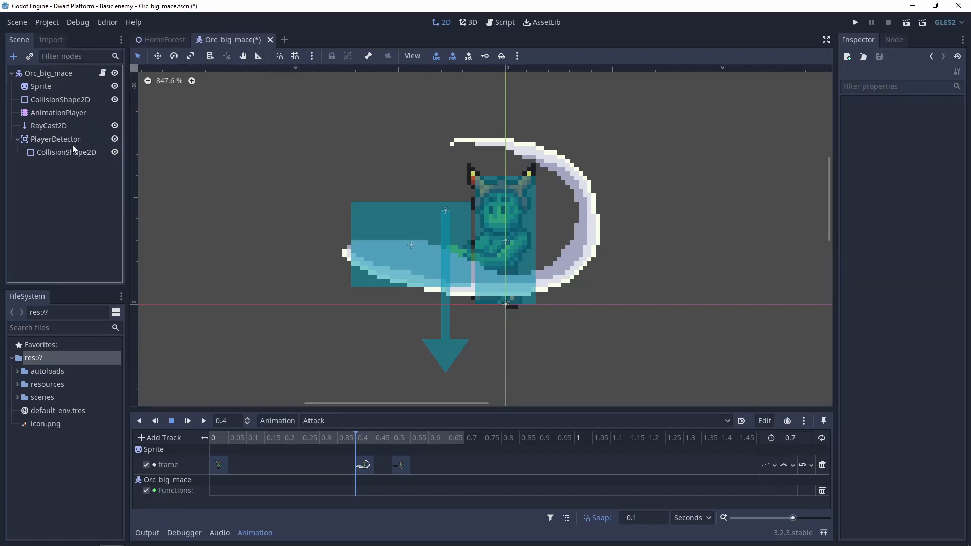
click(56, 139)
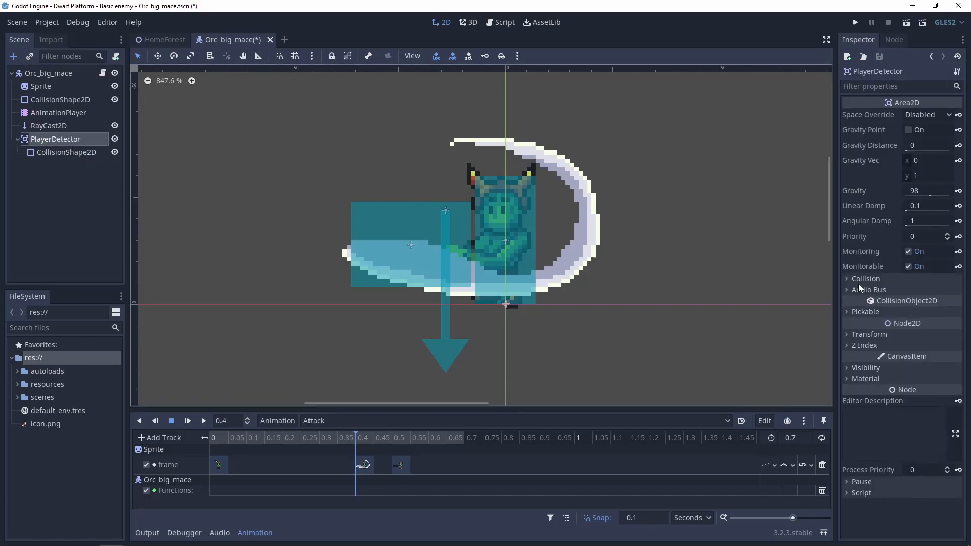
click(865, 278)
text(c)
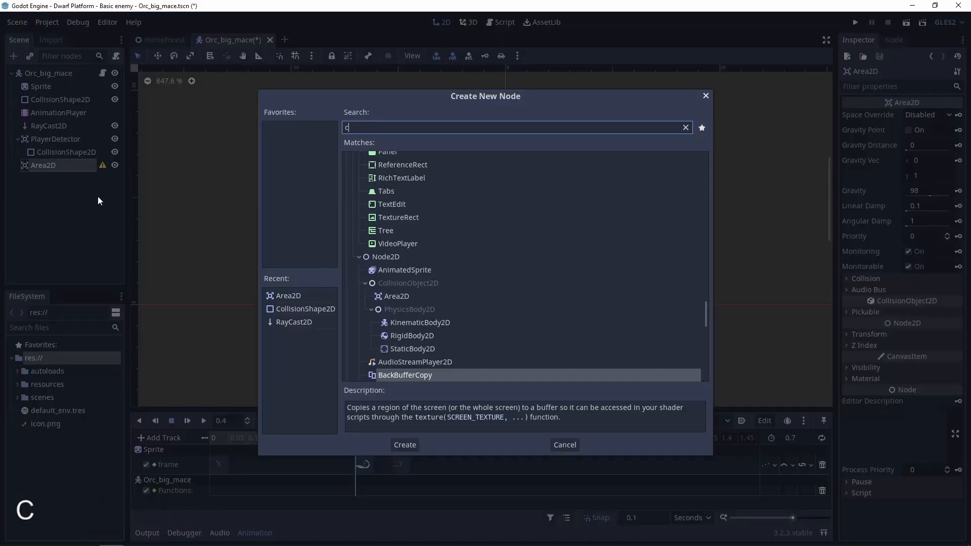
Add a CollisionShape2D to the second area and give it dark blue debug colour 060076
click(403, 445)
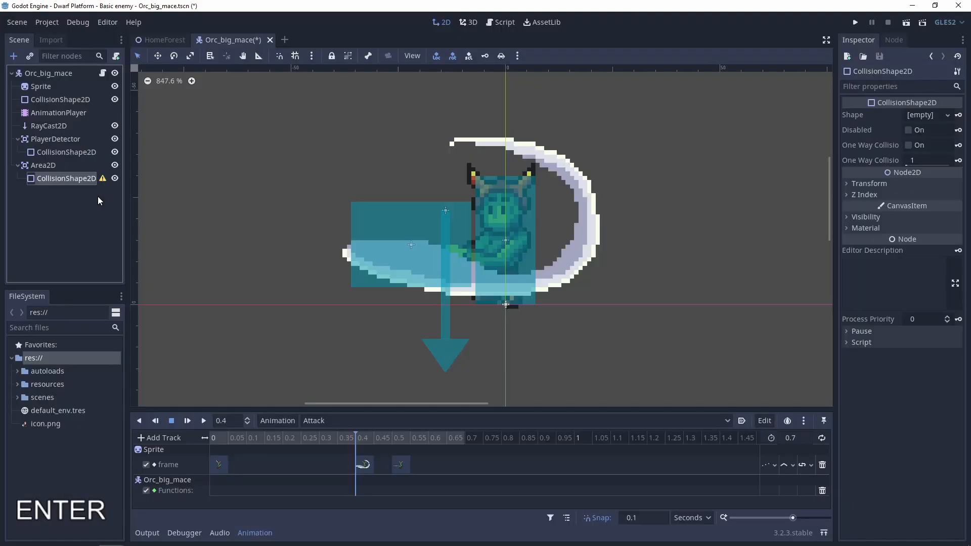
key(ctrl+z)
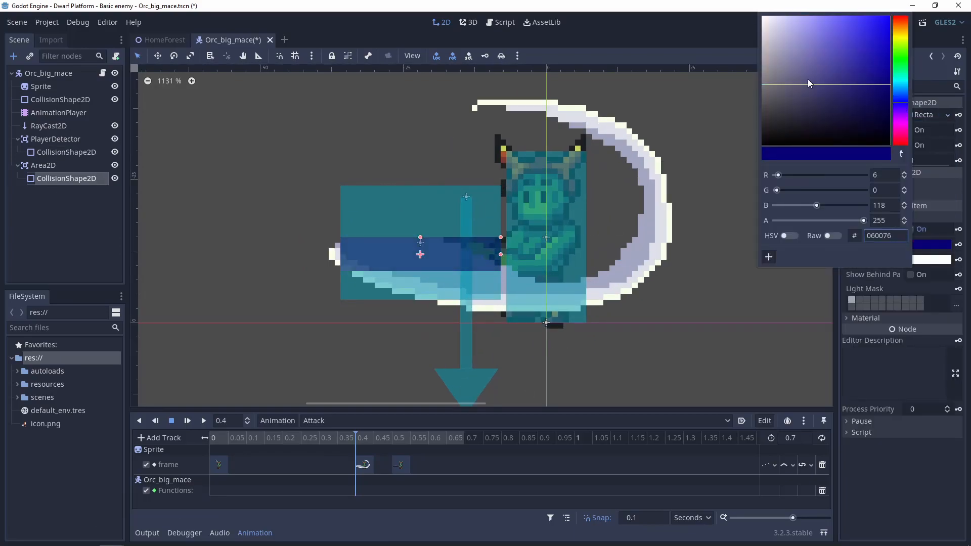
click(43, 165)
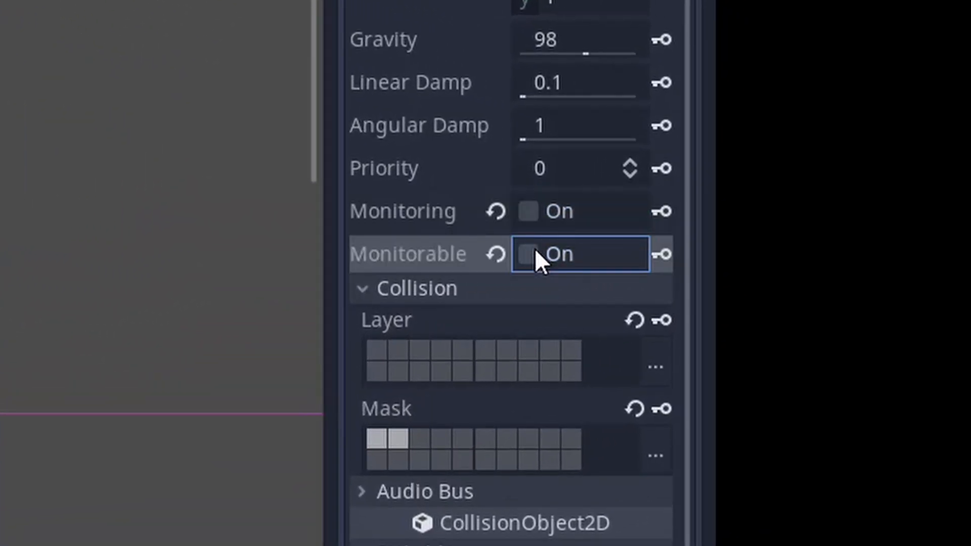
mouse_move(421, 211)
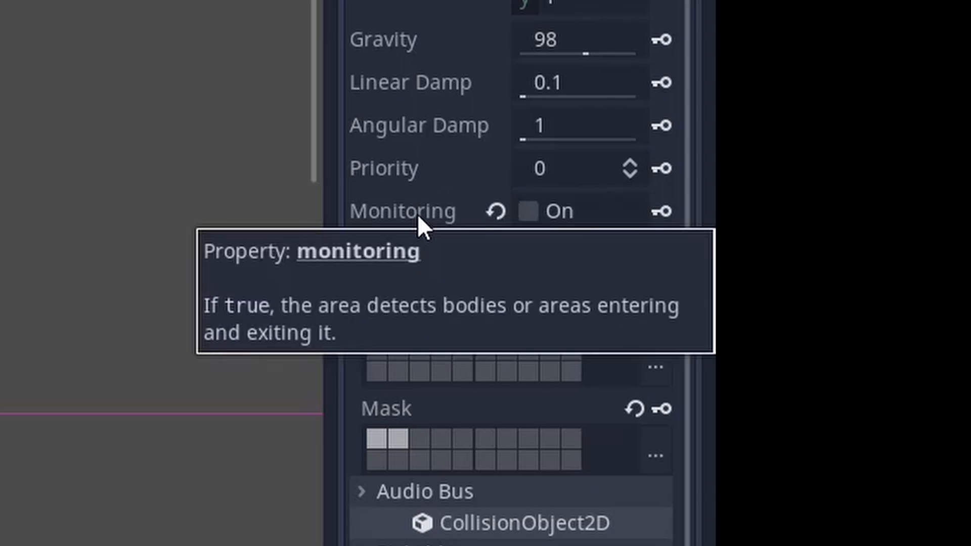
mouse_move(396, 266)
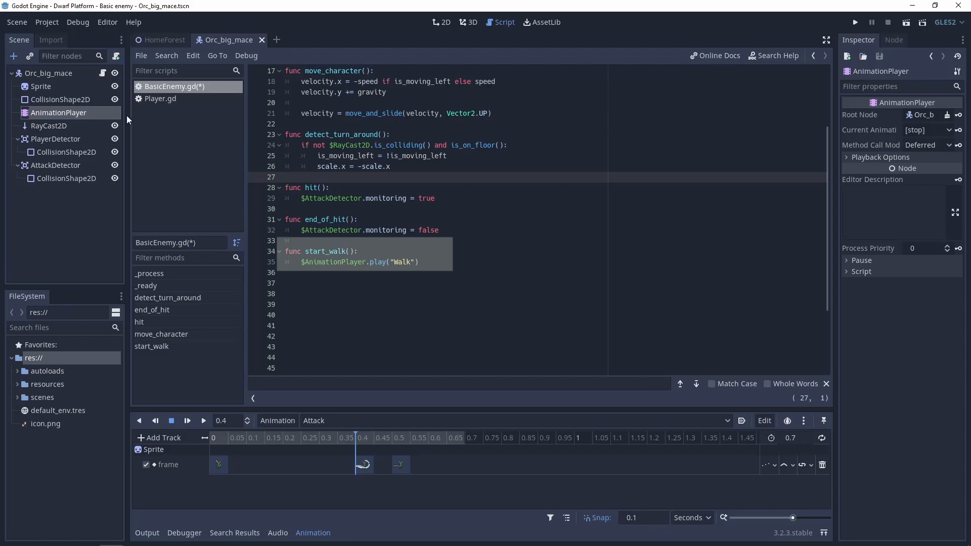
Rename the area AttackDetector and write hit, end_of_hit and start_walk in BasicEnemy.gd
click(441, 21)
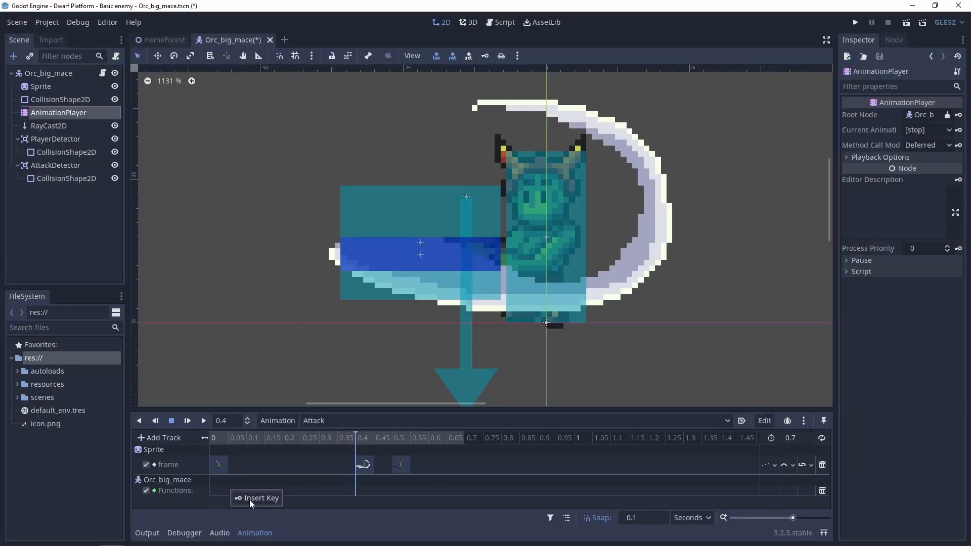
Key hit(), end_of_hit() and start_walk() on the Attack function track, with start_walk at 0.7 s
click(256, 497)
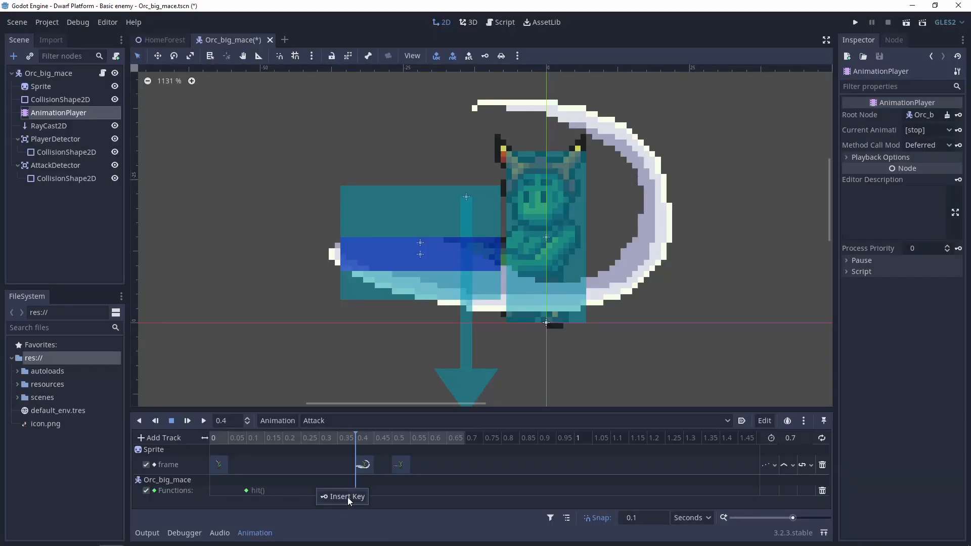
click(346, 496)
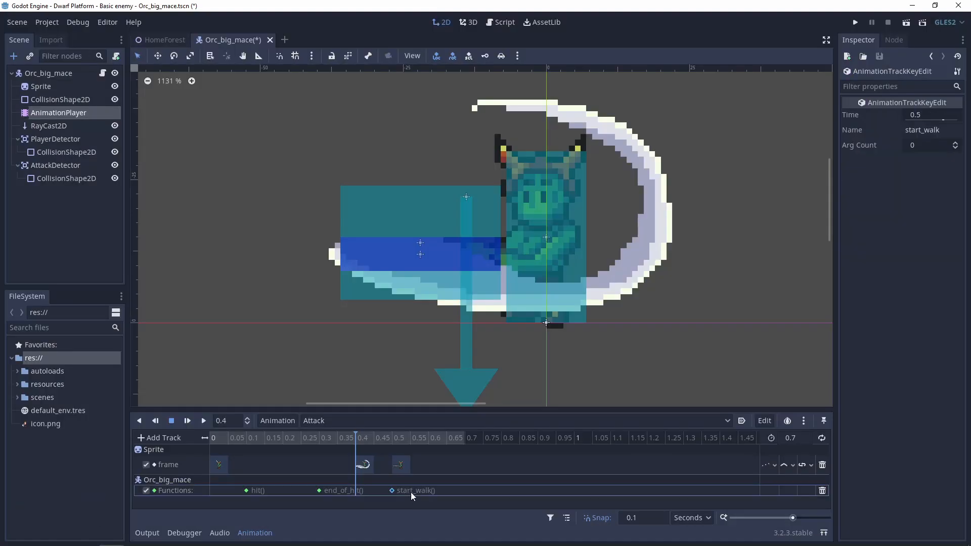
drag(412, 490, 485, 490)
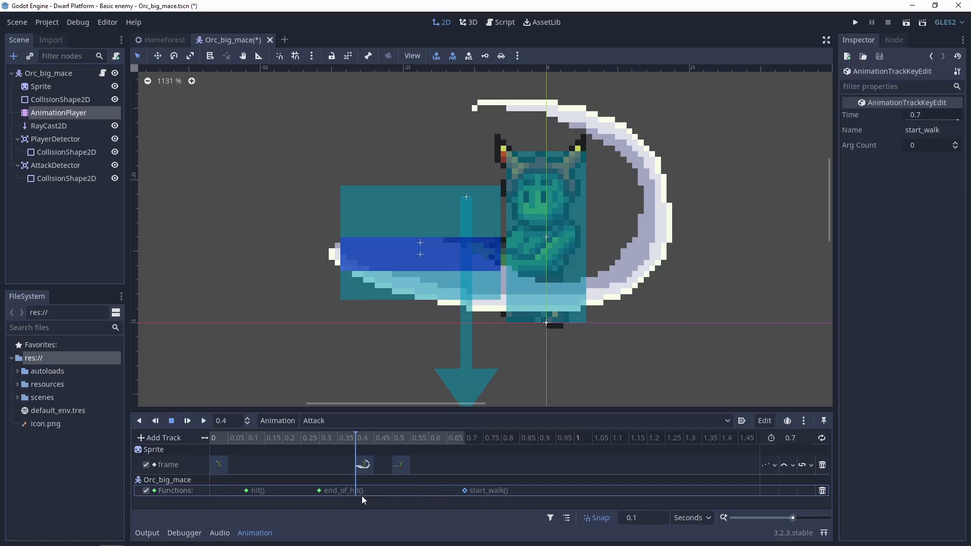
click(389, 438)
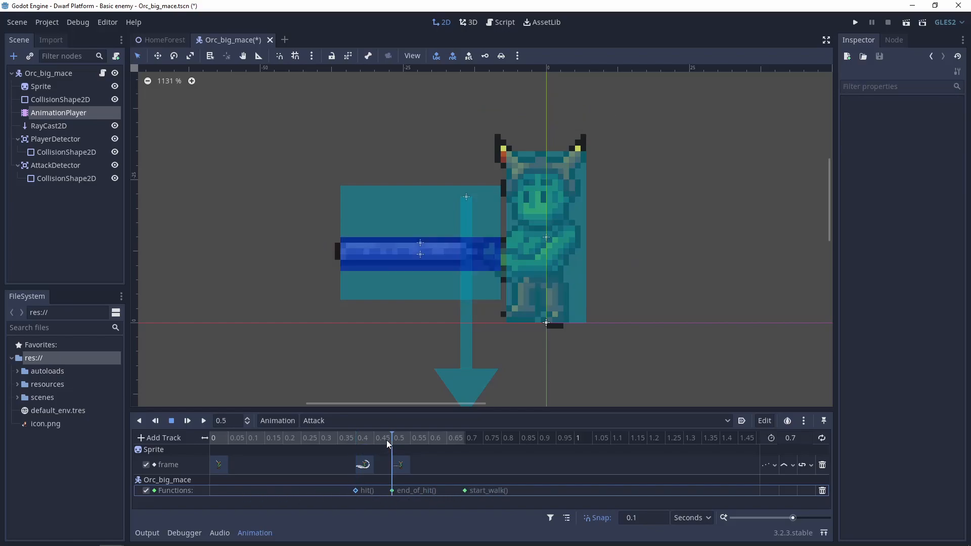
click(55, 138)
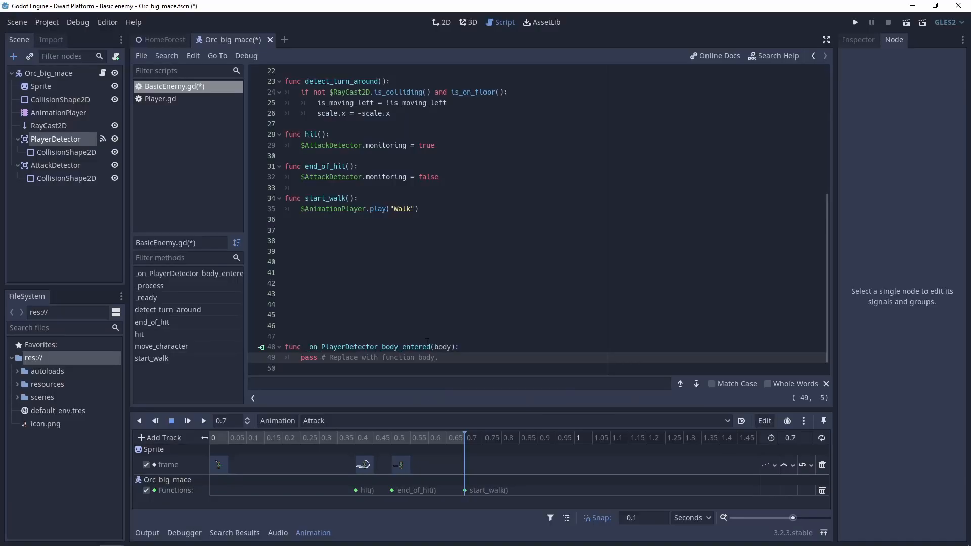
Tidy and save the PlayerDetector handler, then connect AttackDetector body_entered to get_tree().reload_current_scene()
key(backspace)
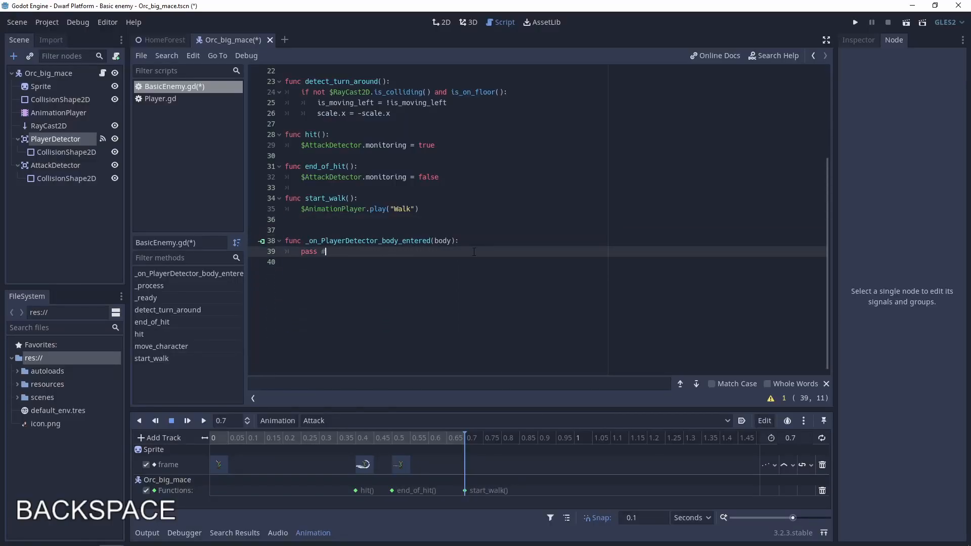
key(ctrl+s)
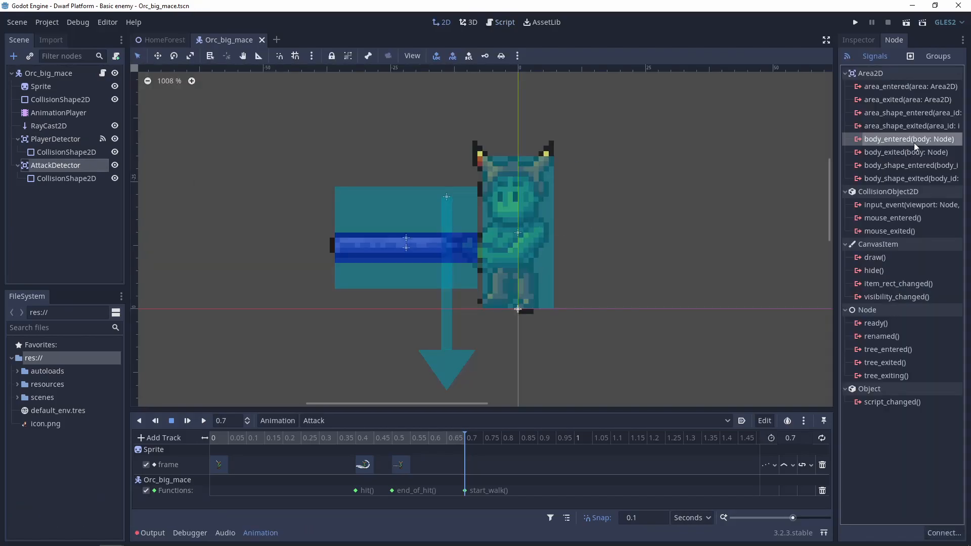
double_click(909, 139)
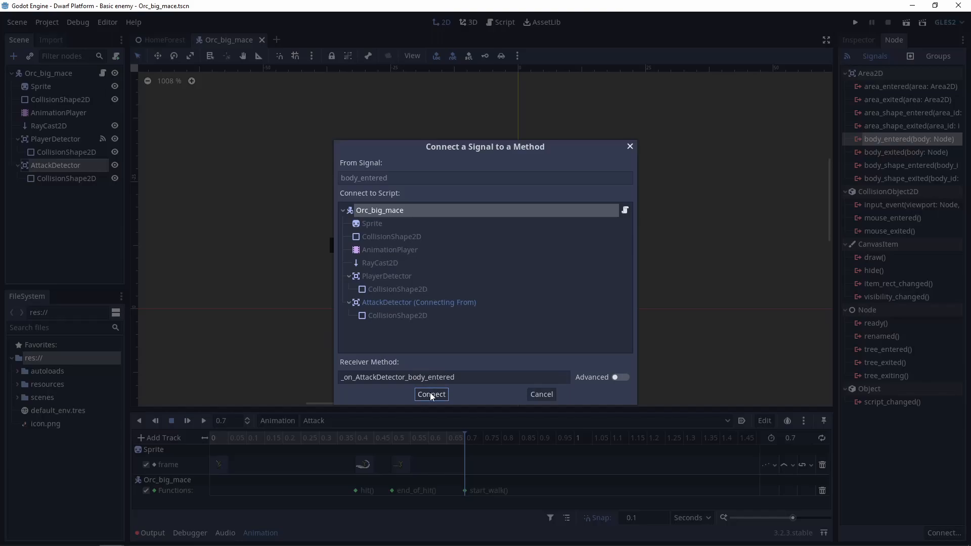
click(430, 394)
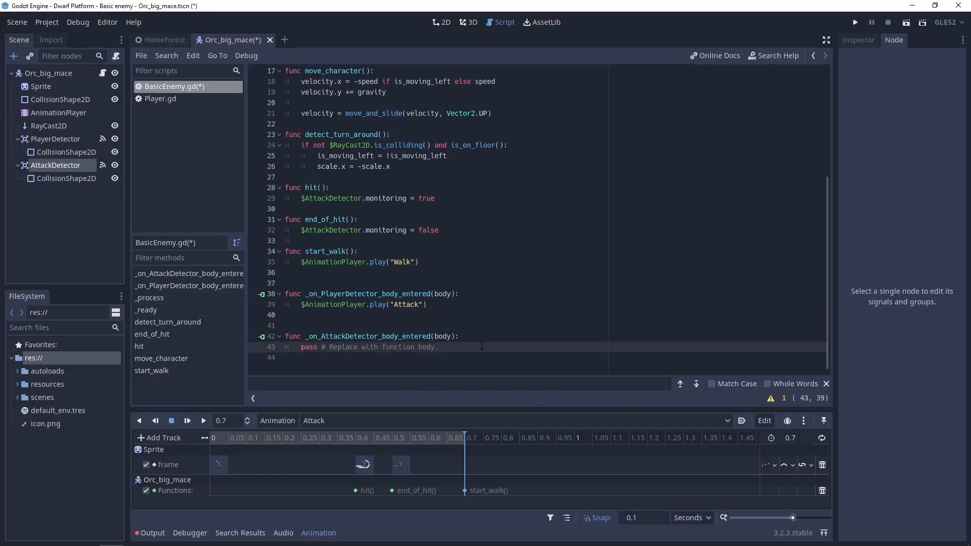
key(ctrl+v)
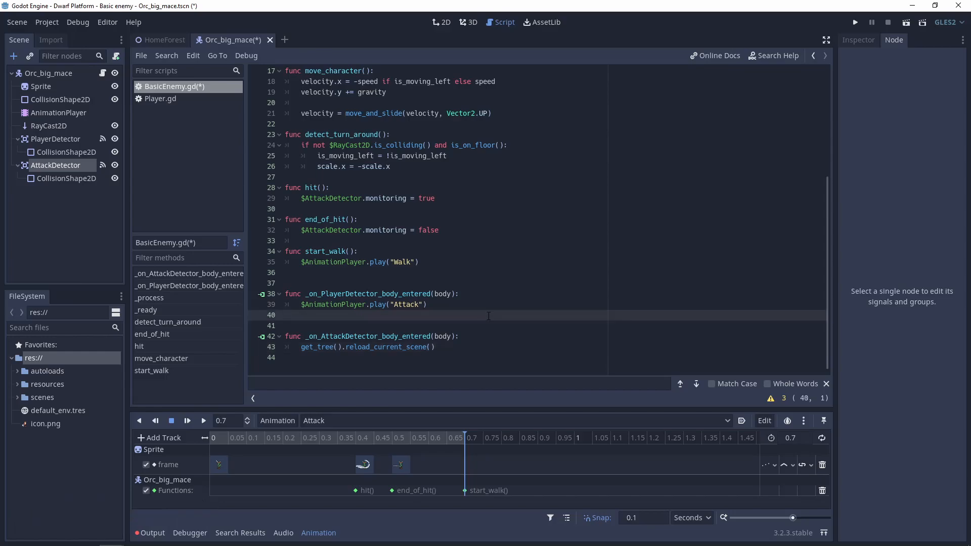
key(backspace)
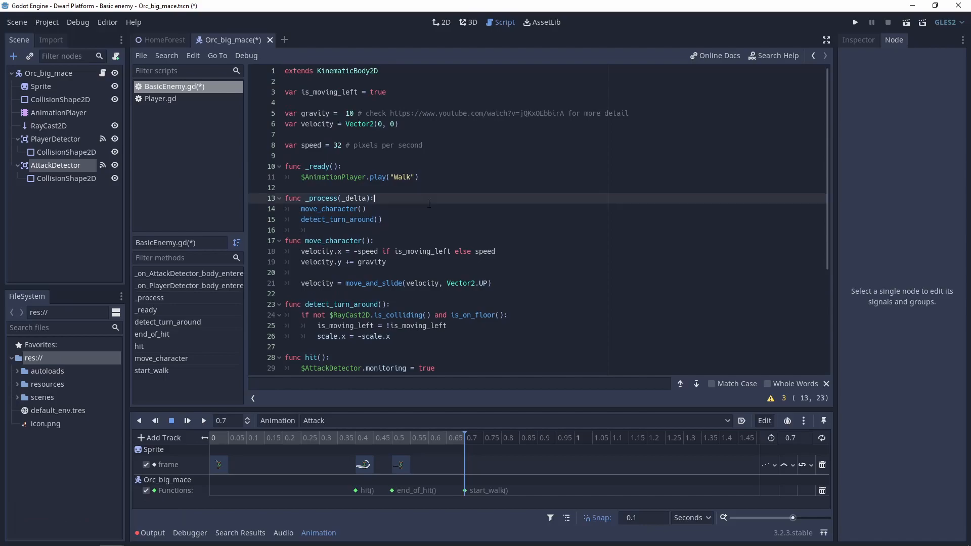
Make _process return early when $AnimationPlayer.current_animation is "Attack", then run the game
text(if %)
text(return)
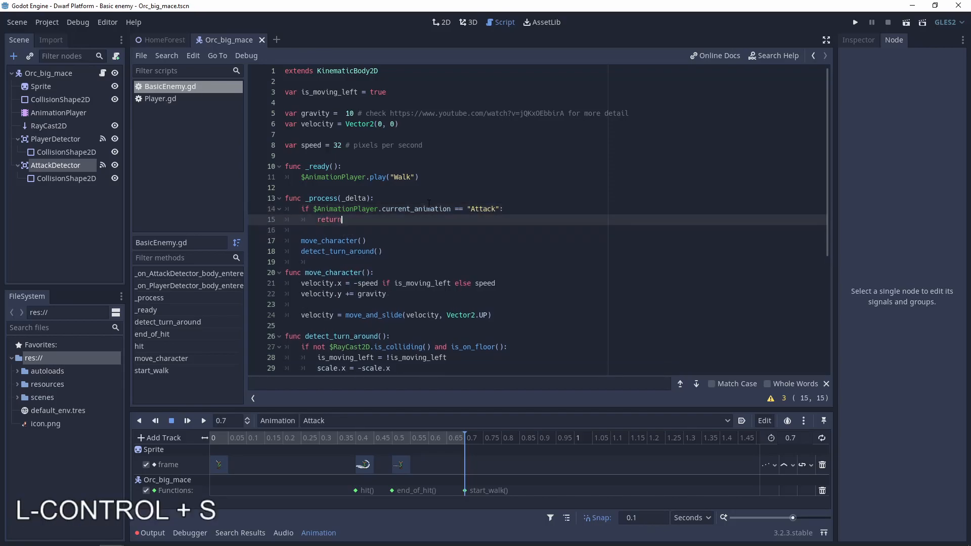
click(854, 21)
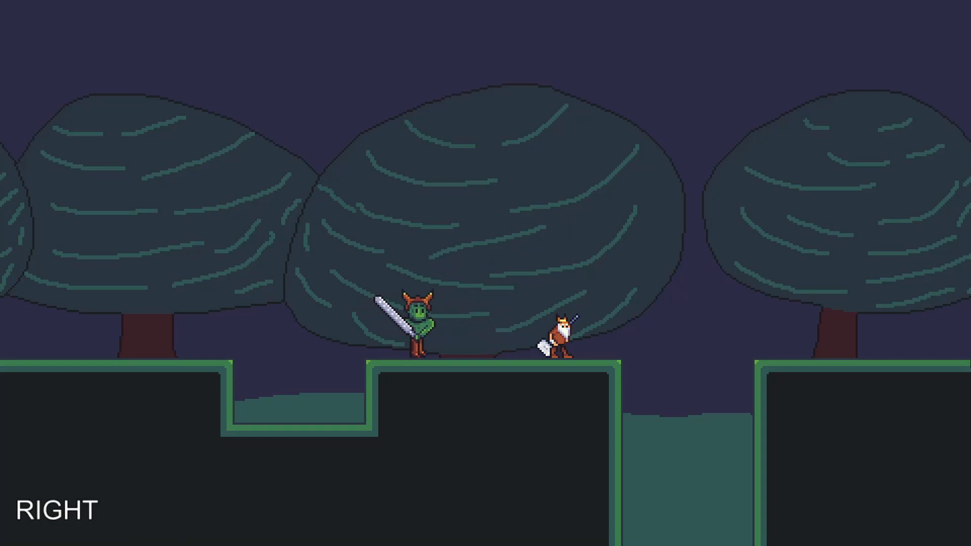
Jump the player toward the orc in the running game to trigger its sword swing
key(space)
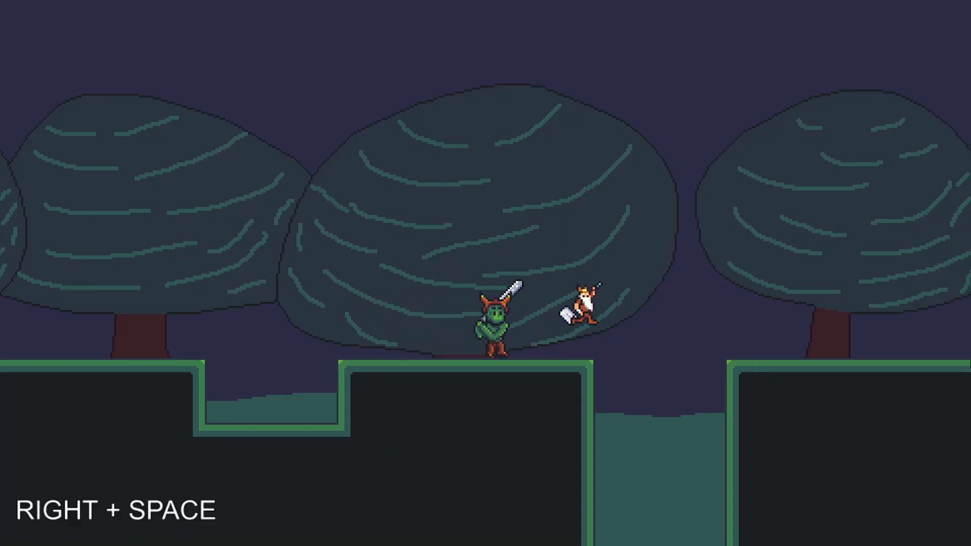